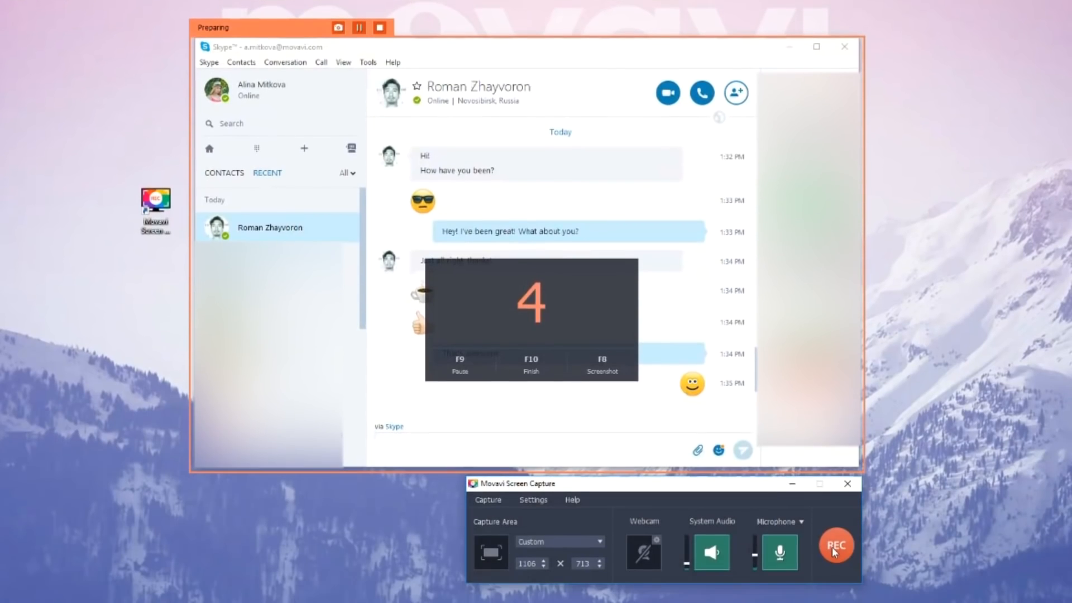
Stop the Skype call recording and dismiss the 'saved successfully' message.
left_click(835, 545)
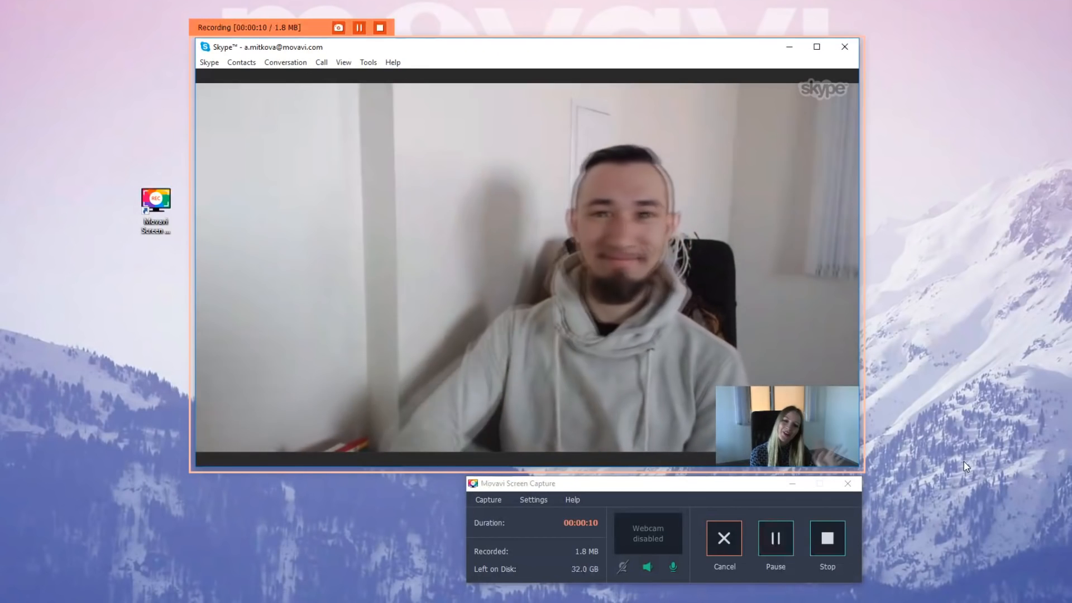
left_click(826, 538)
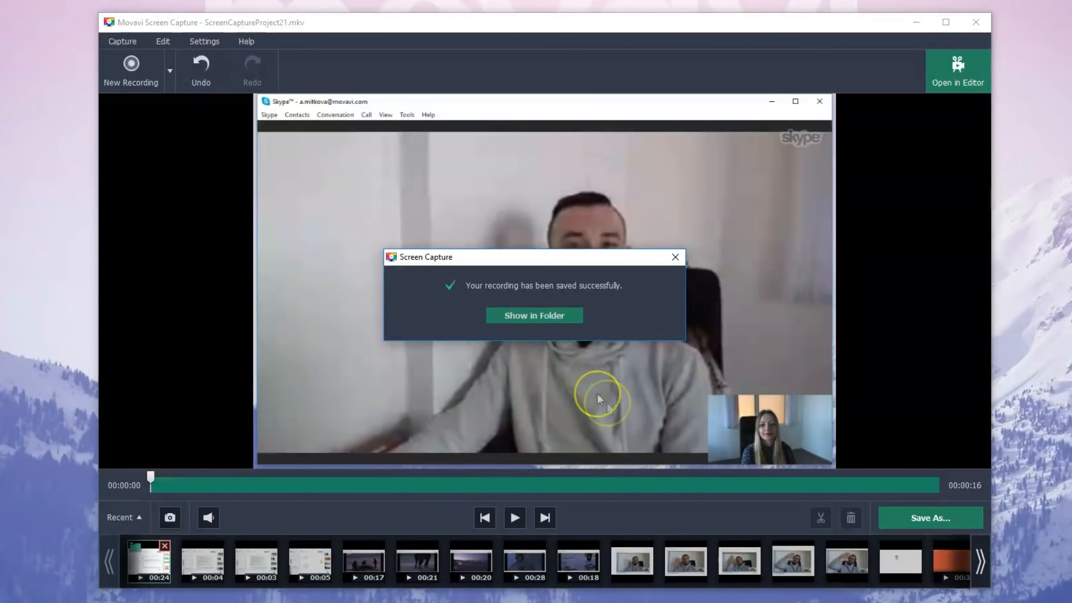
left_click(533, 315)
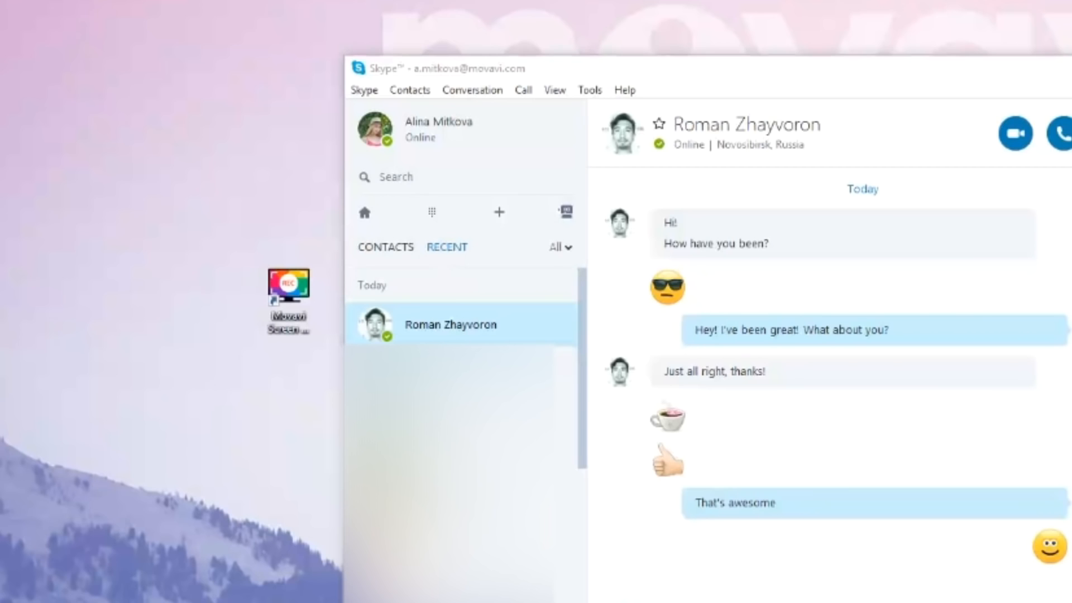
left_click(288, 287)
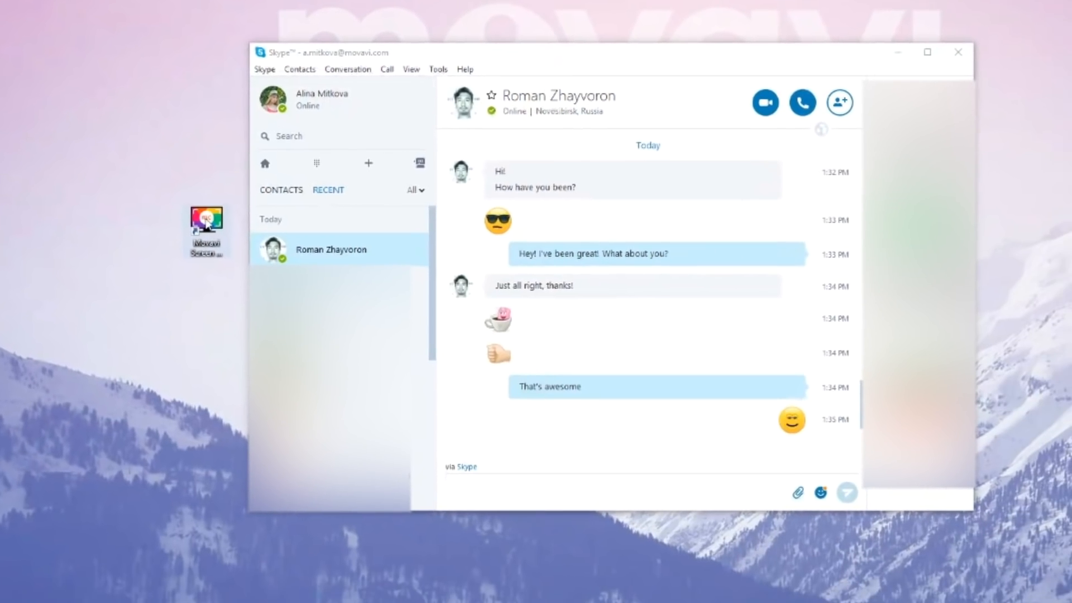
Launch Movavi Screen Capture from the desktop and choose Record screen.
double_click(207, 226)
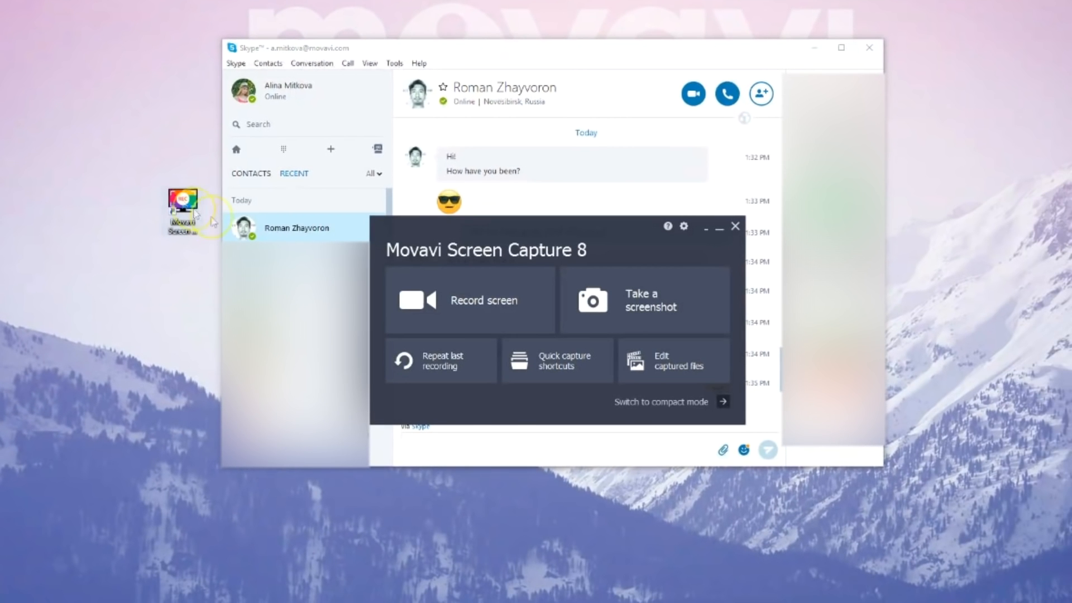
mouse_move(495, 313)
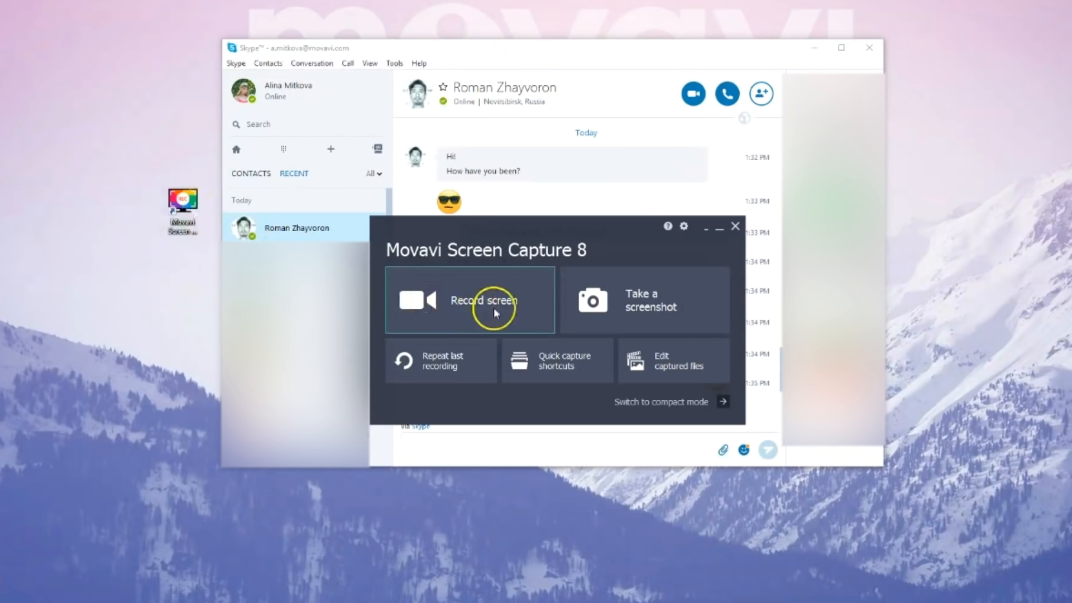
mouse_move(458, 312)
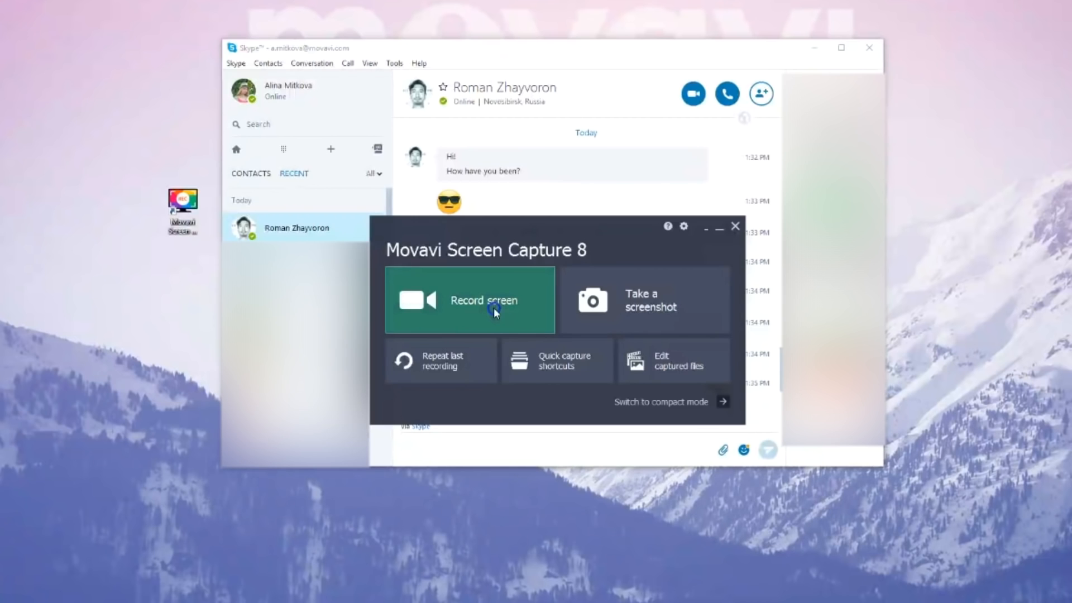
left_click(470, 300)
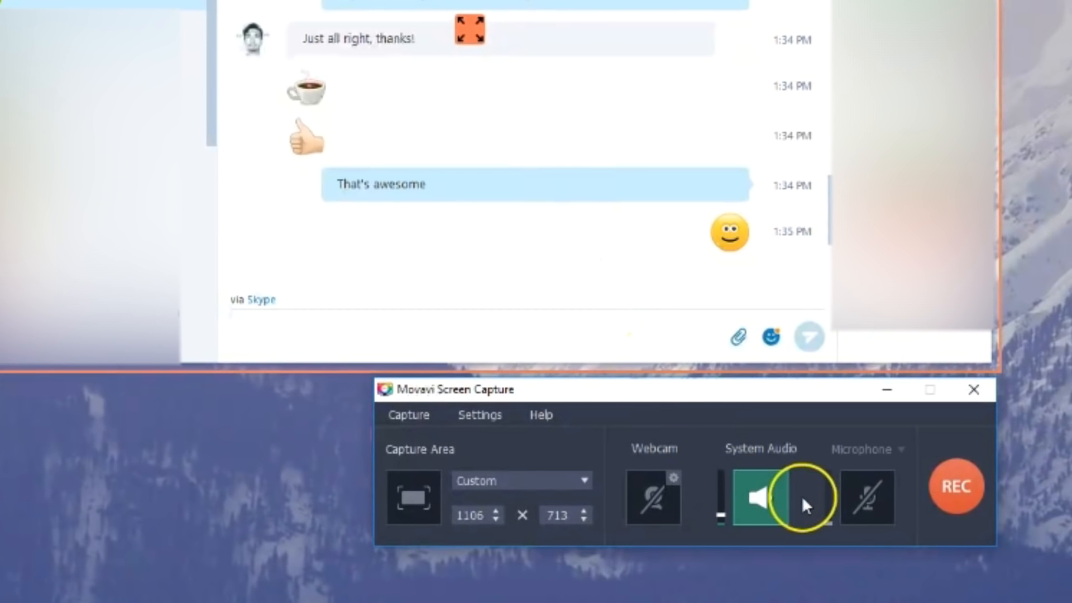
mouse_move(862, 499)
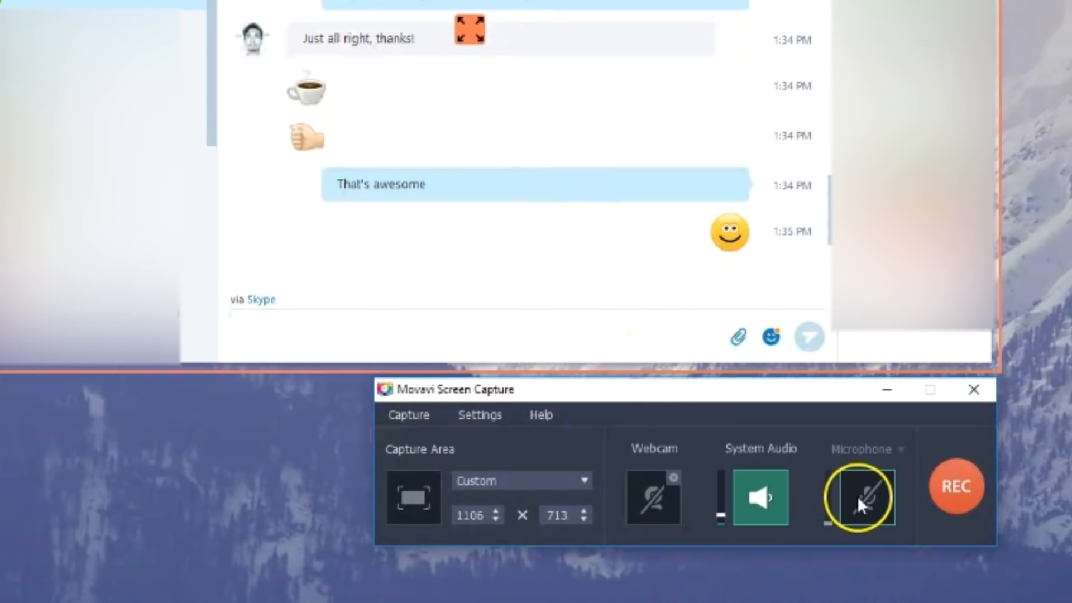
Enable the microphone alongside system audio and start recording the 1106×713 Skype area.
left_click(866, 497)
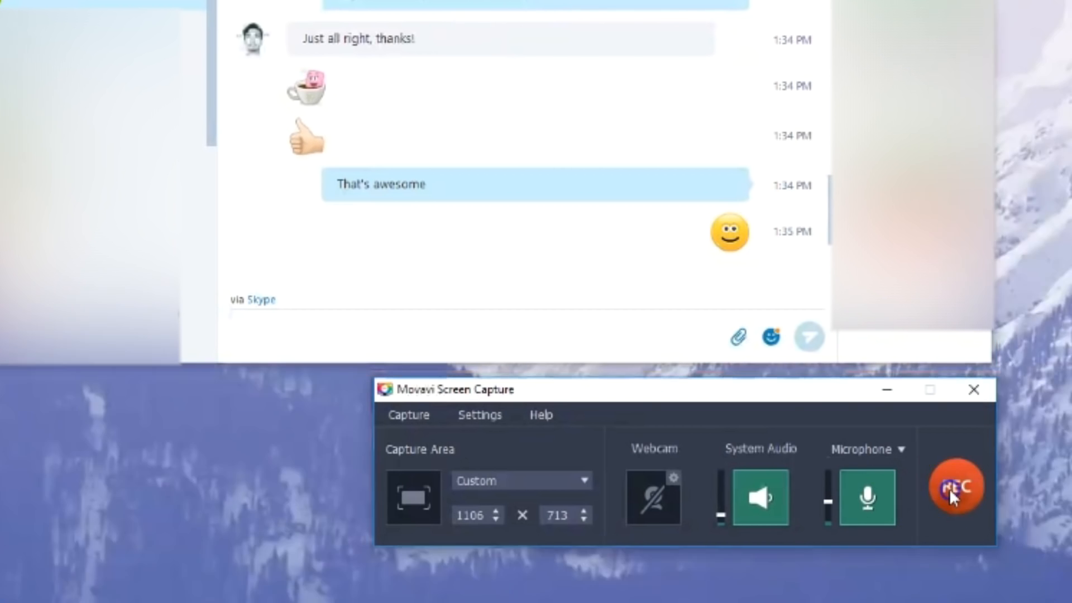
left_click(957, 487)
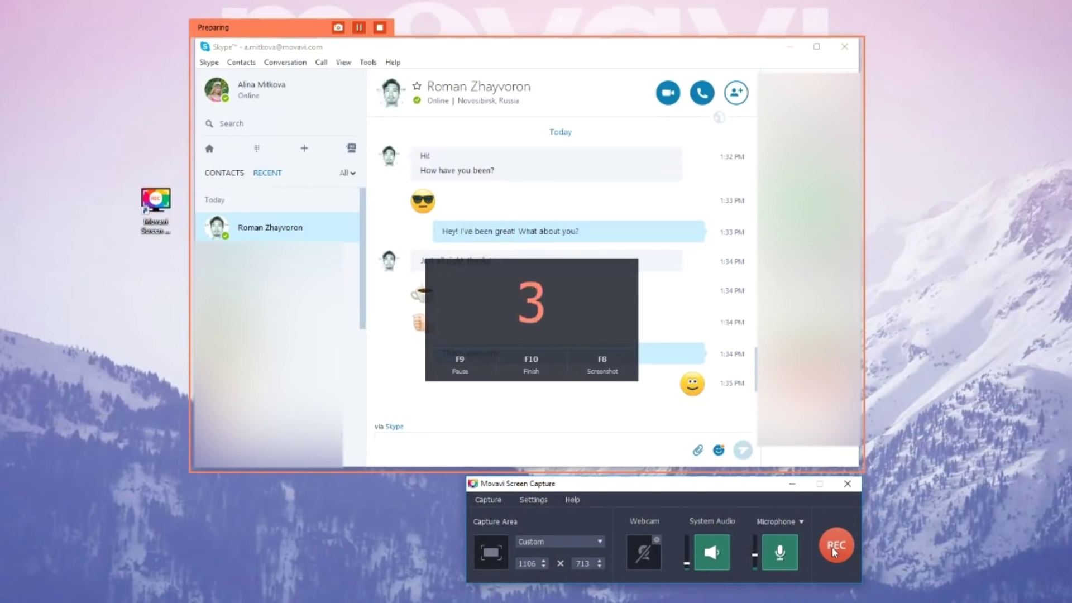
Start a Skype video call with Roman while the capture runs.
left_click(834, 545)
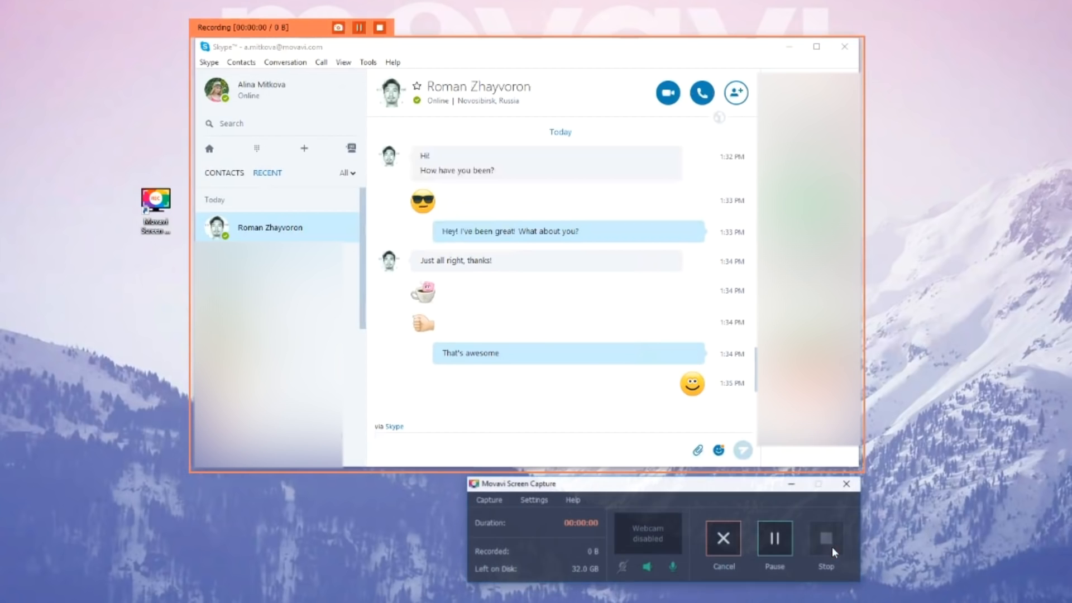
mouse_move(668, 92)
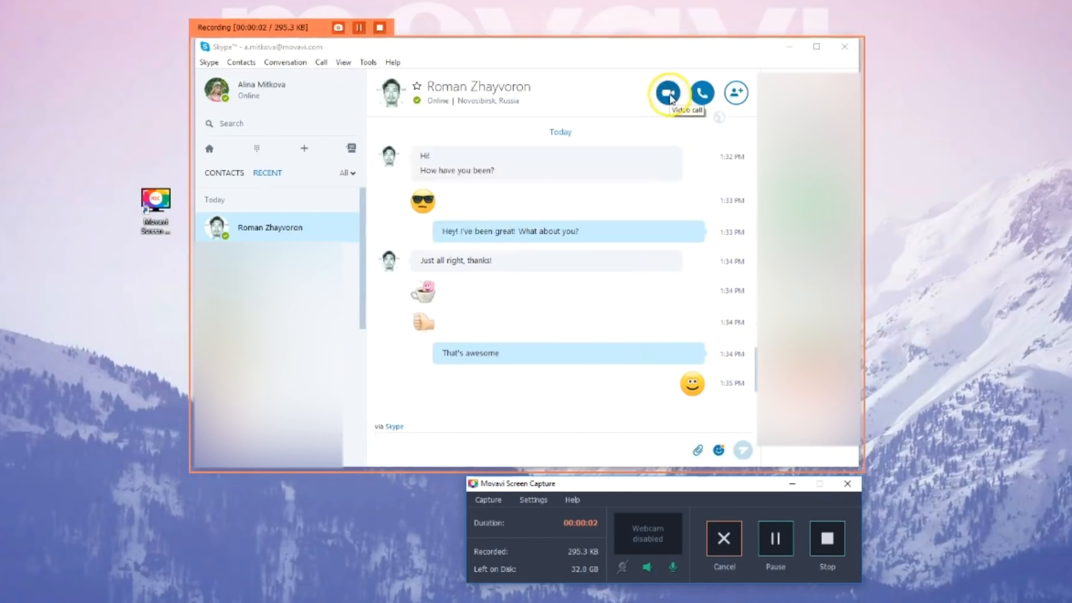
left_click(668, 92)
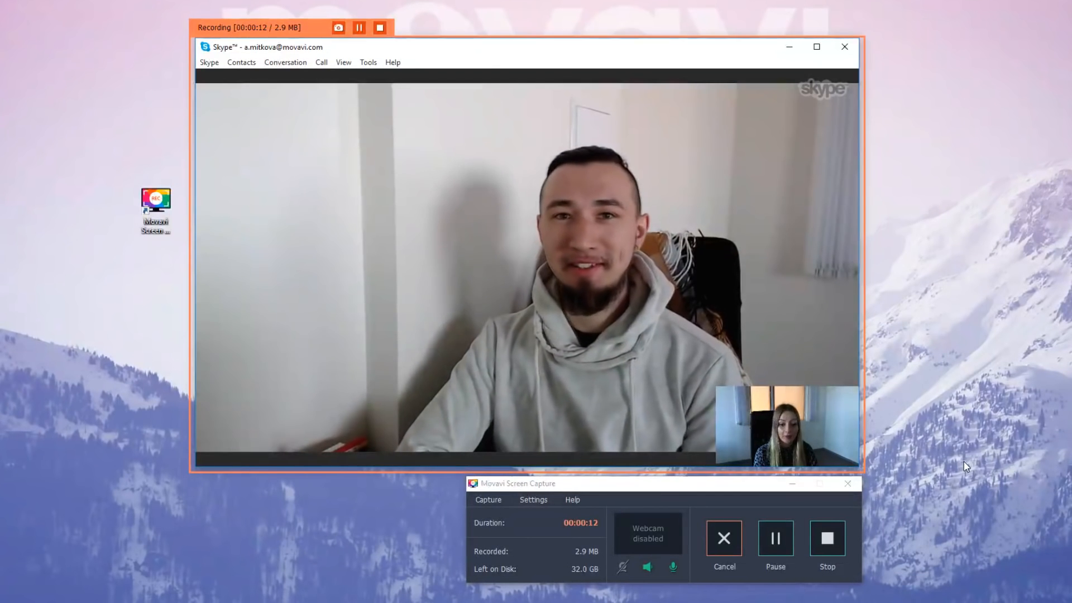
key("F9")
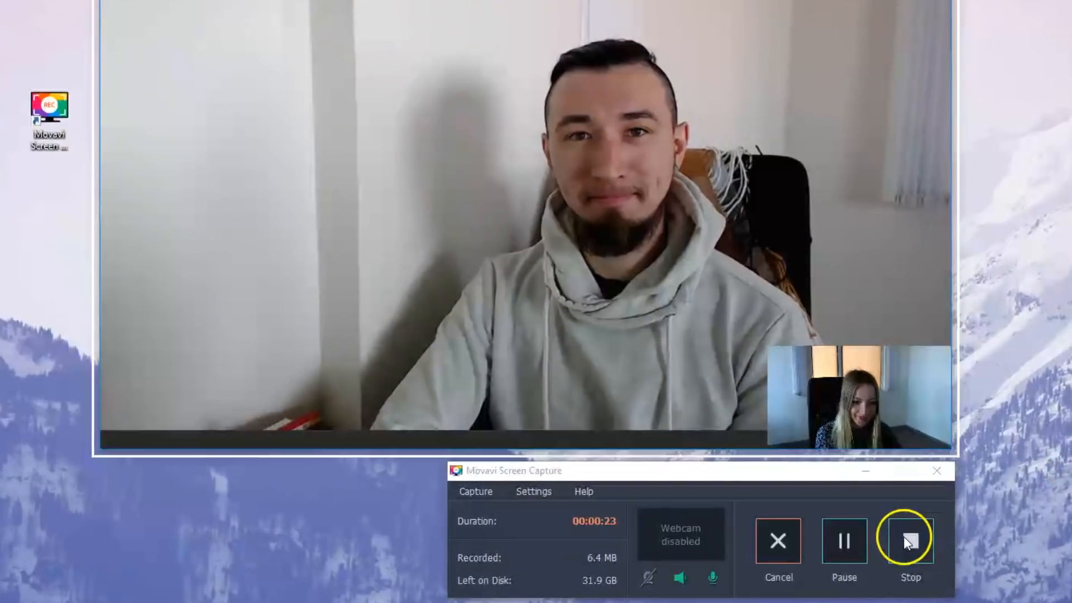
Stop recording, split at 00:00:07, delete the ringing opening, and open Save As.
left_click(910, 541)
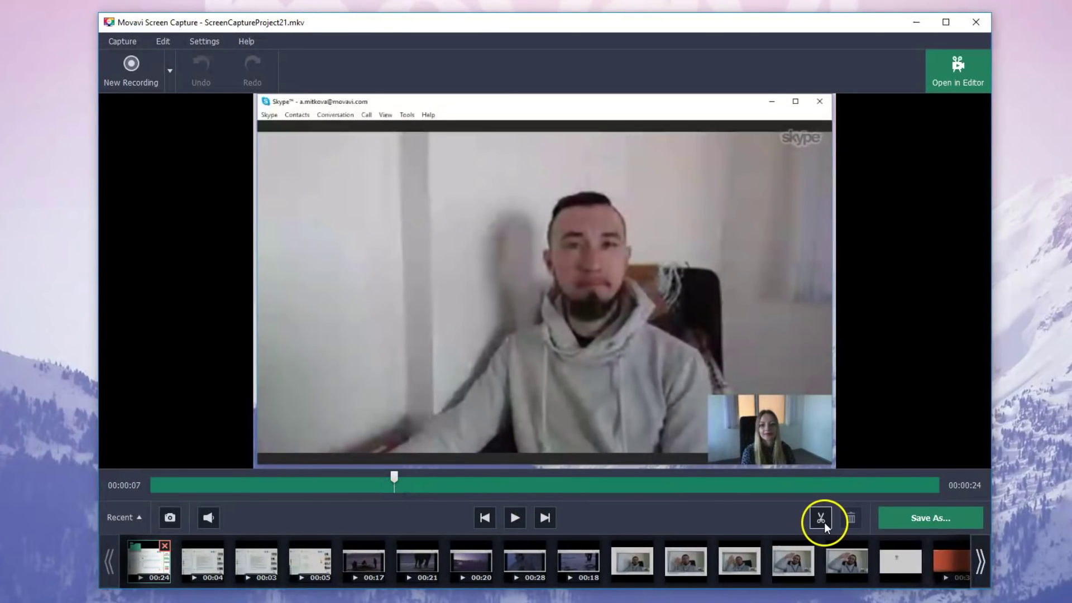
left_click(821, 517)
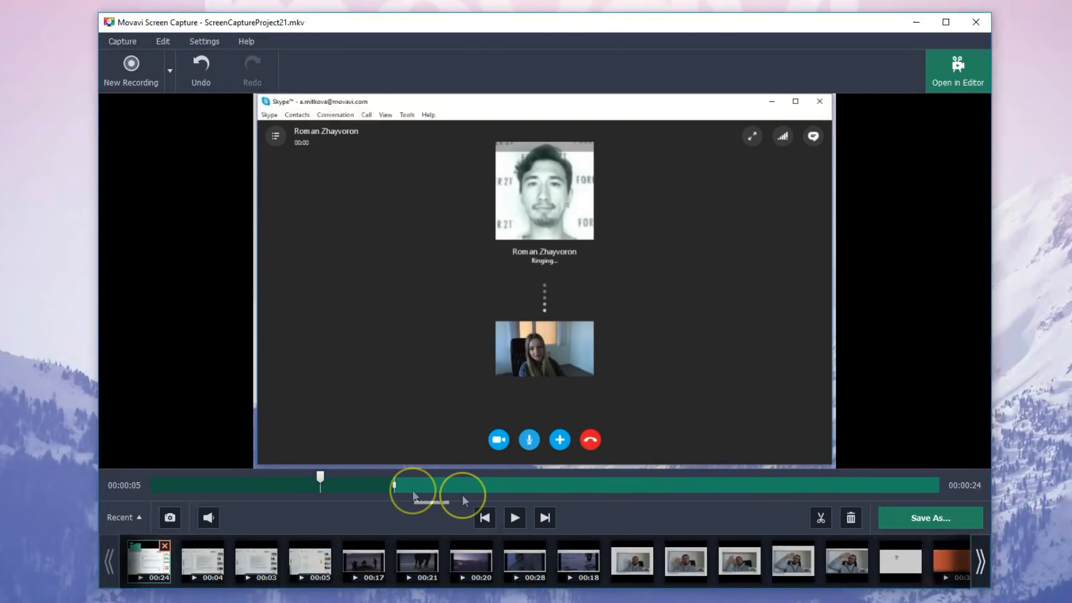
left_click(850, 518)
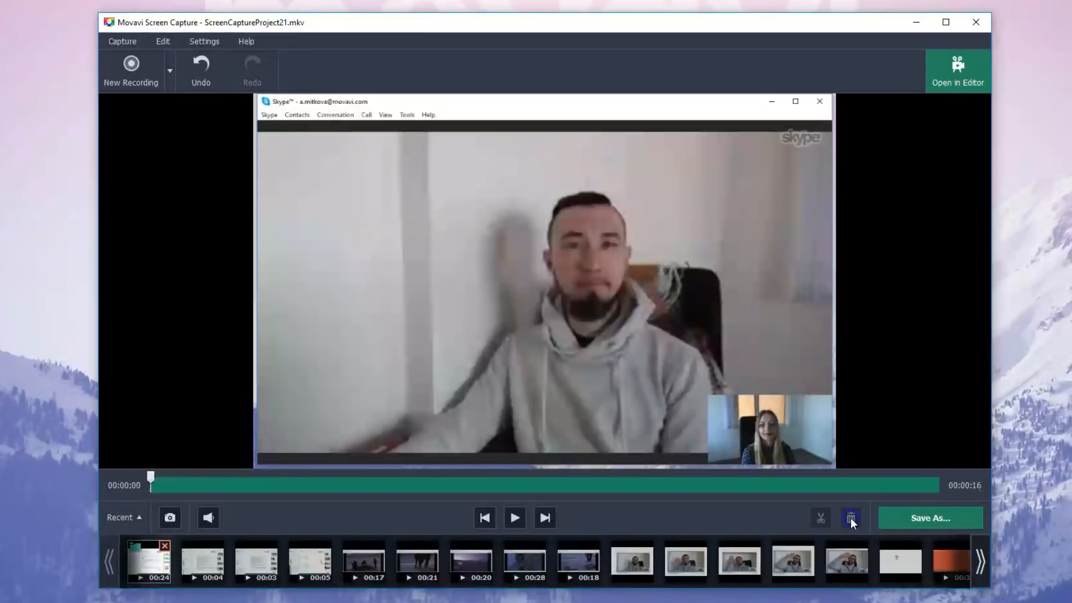
mouse_move(882, 527)
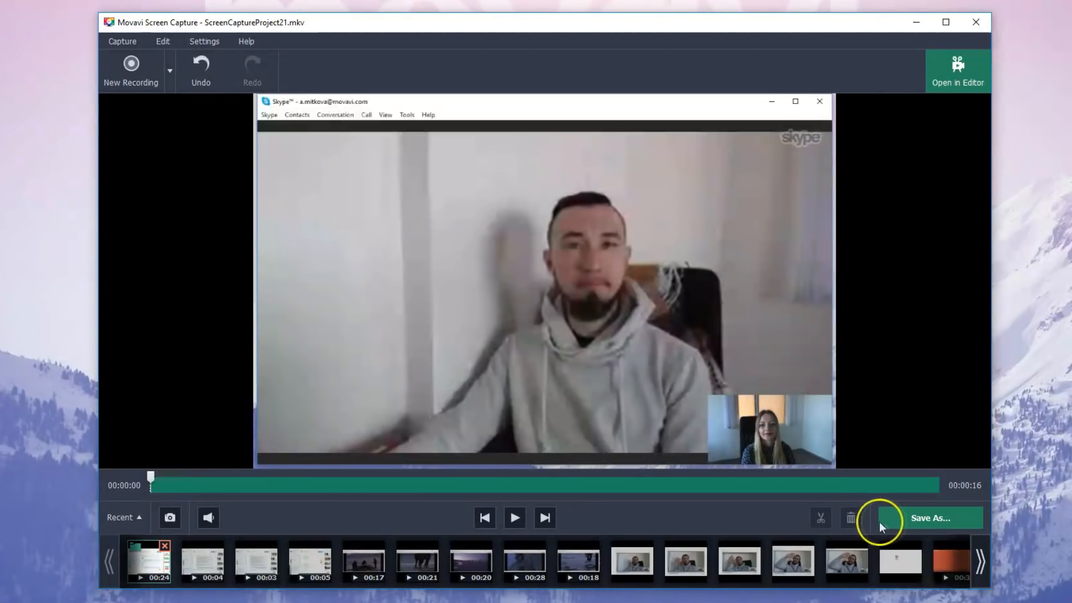
left_click(930, 518)
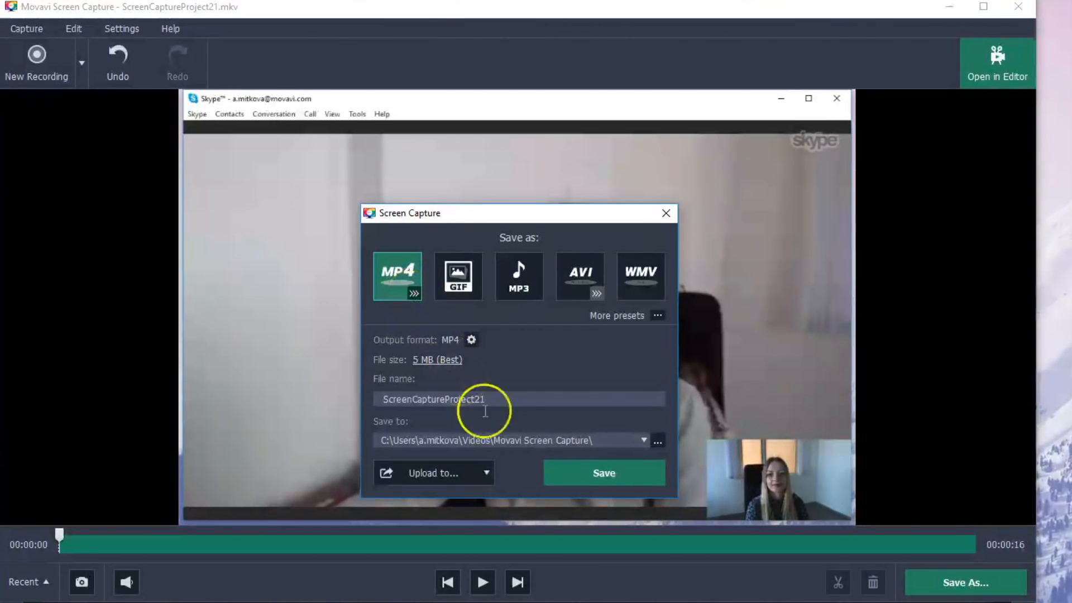
Export the trimmed call as MP4 'Skype call' into Desktop/My folder/Skype.
type("Skype call")
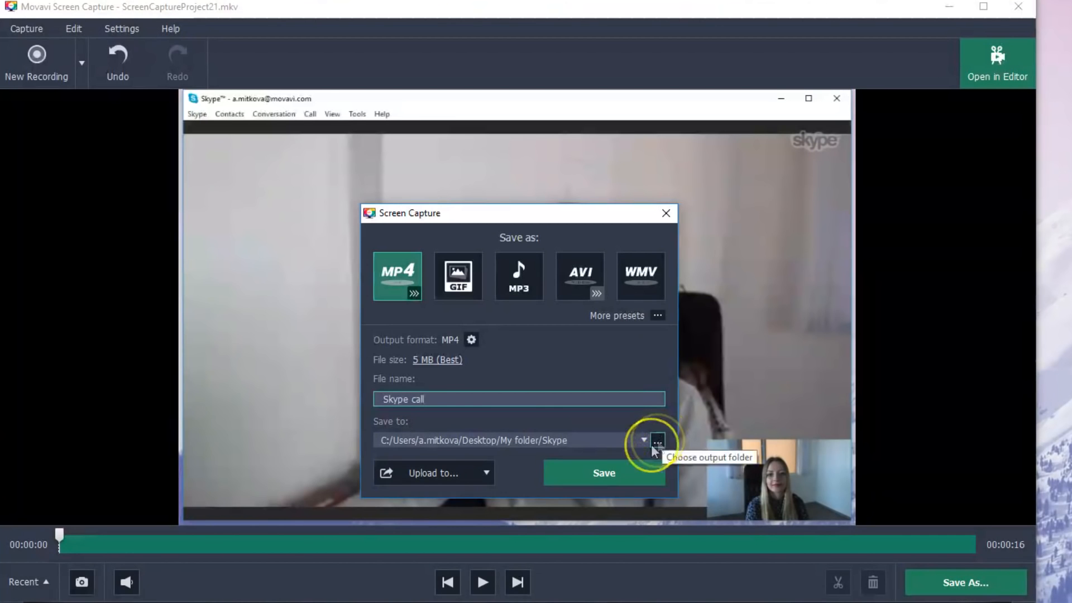
left_click(603, 473)
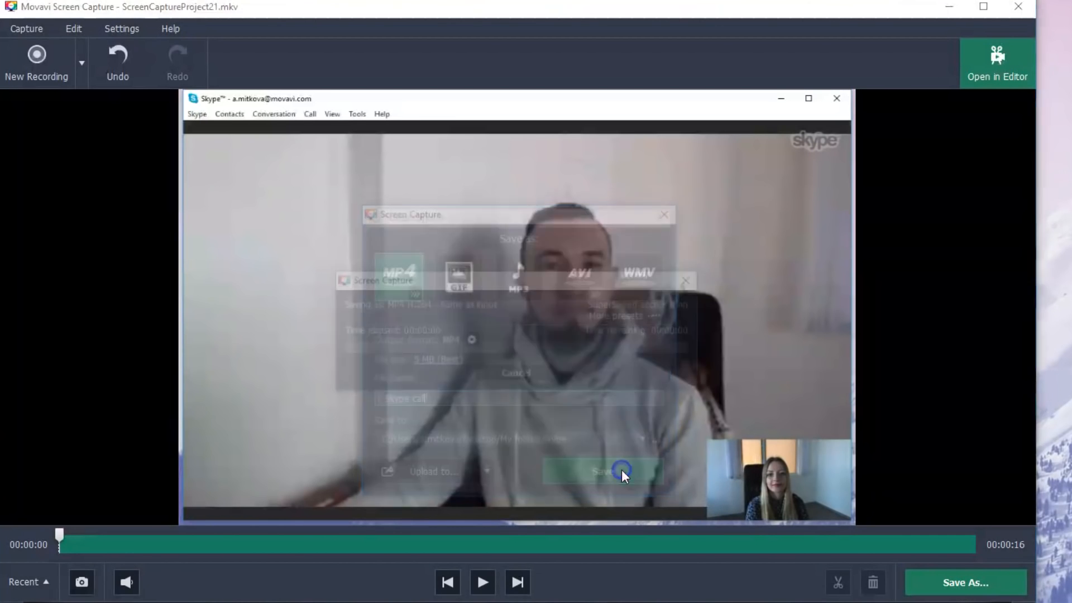